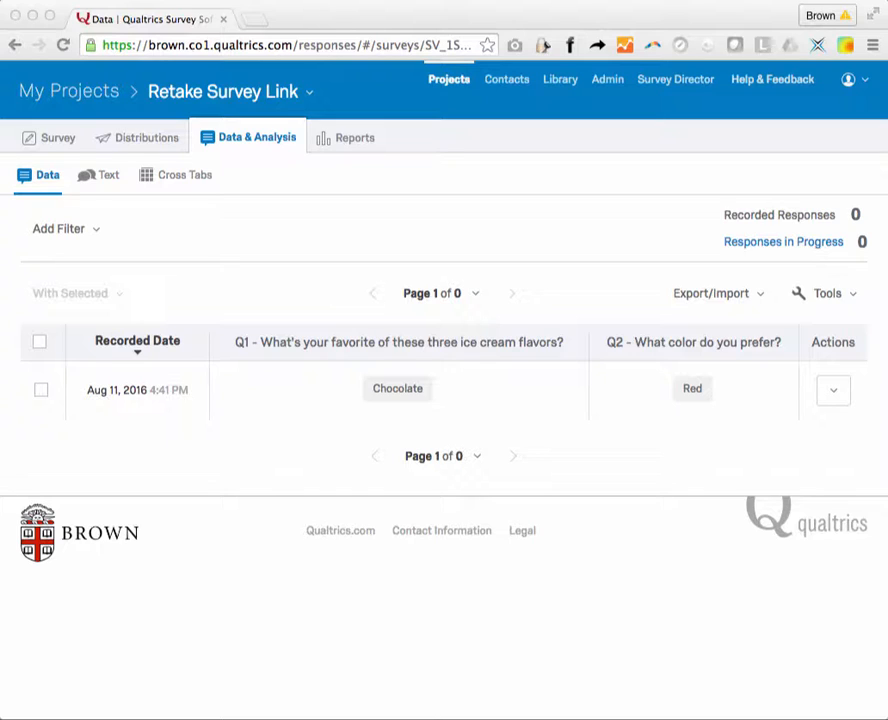
mouse_move(360, 376)
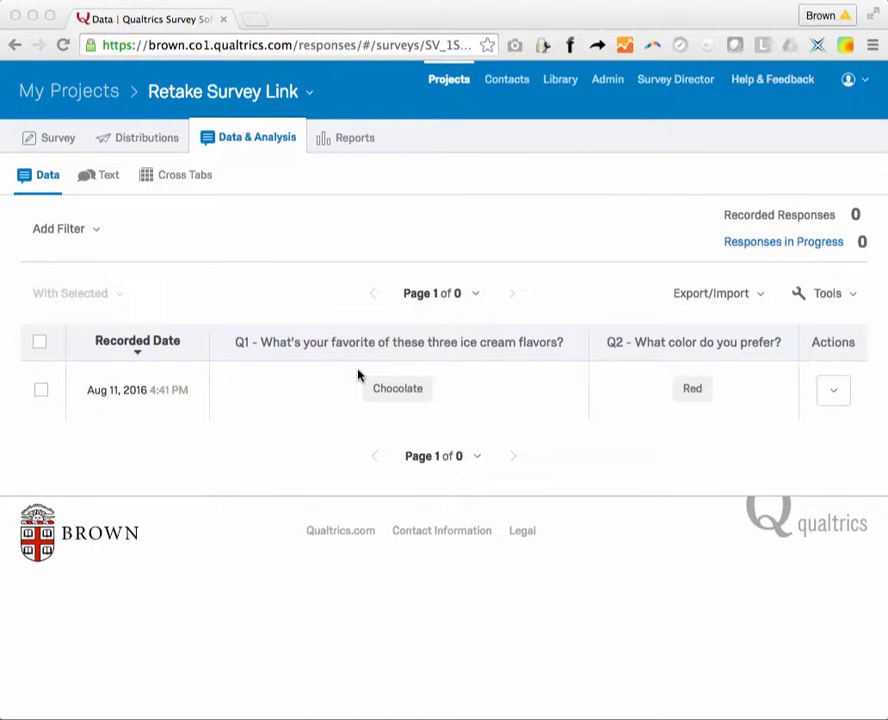
Step: Get the Retake Response link for the recorded Chocolate/Red response via its Actions menu
left_click(832, 390)
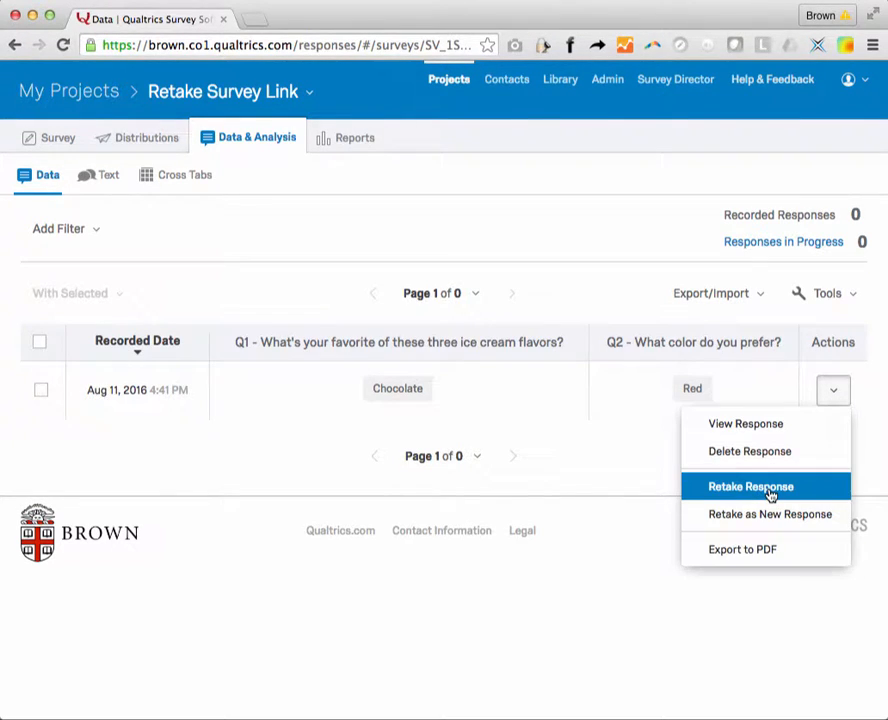
left_click(750, 486)
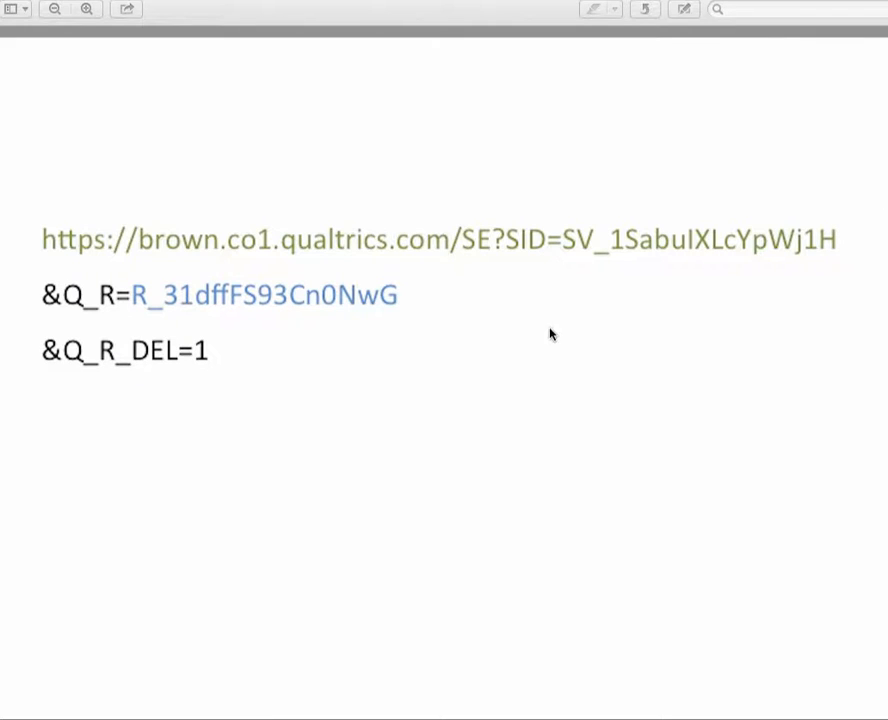
mouse_move(622, 446)
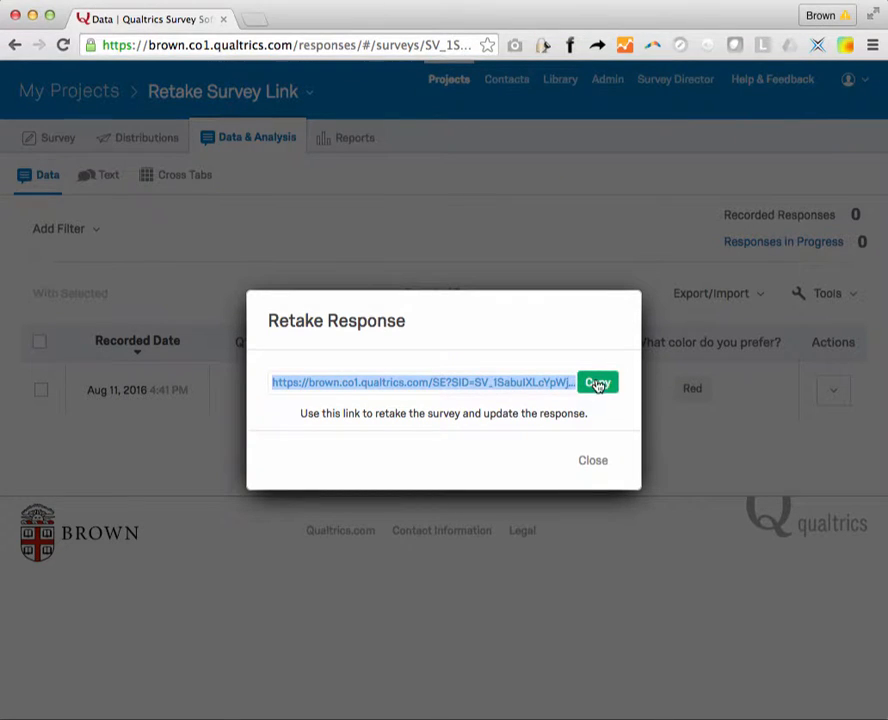
mouse_move(592, 460)
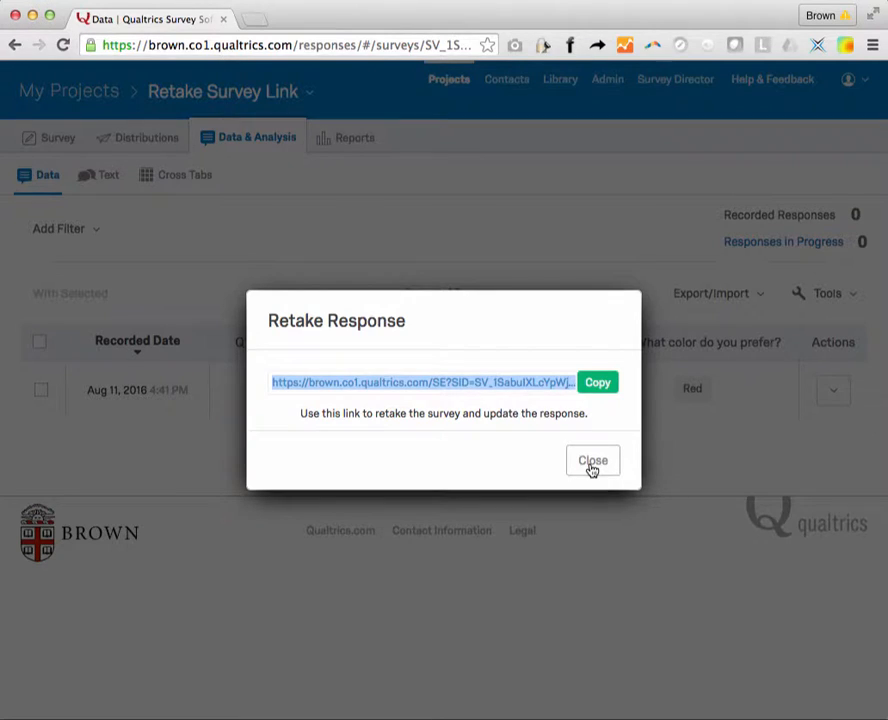
Step: Regenerate the Retake Response link for the response and copy it to the clipboard
left_click(592, 460)
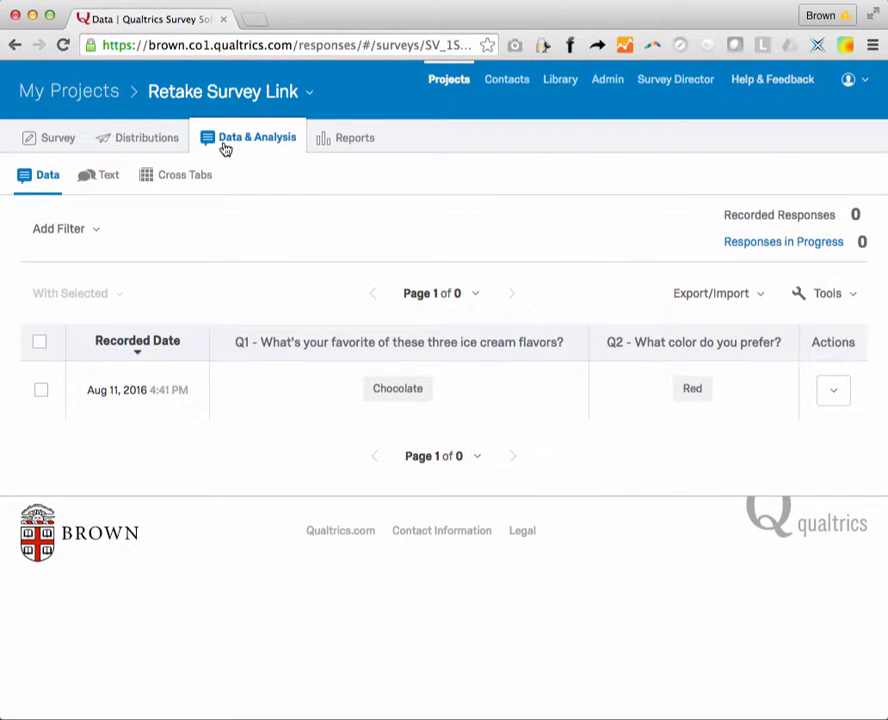
mouse_move(832, 390)
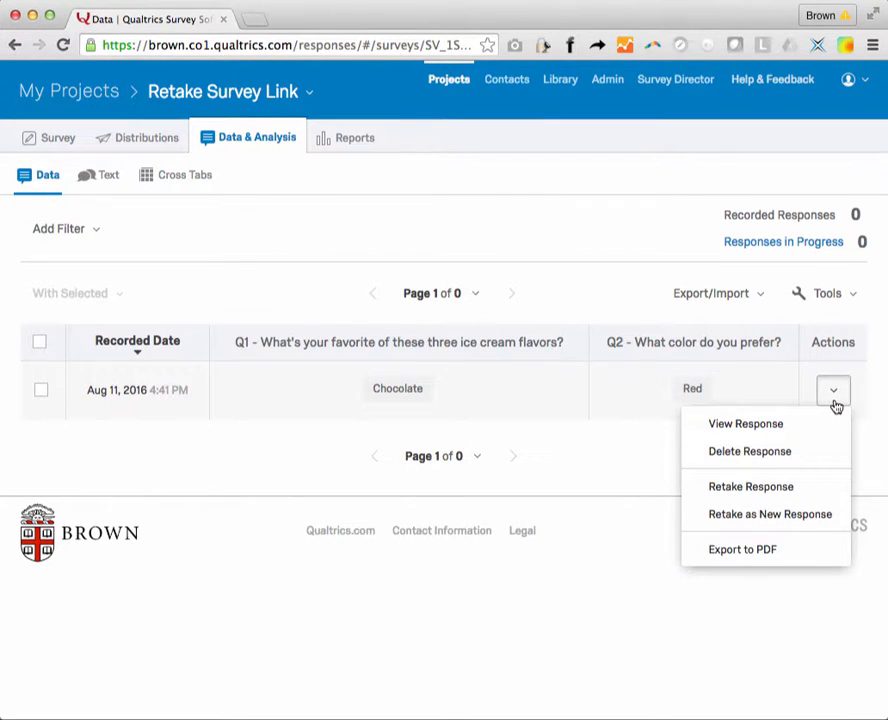
left_click(750, 486)
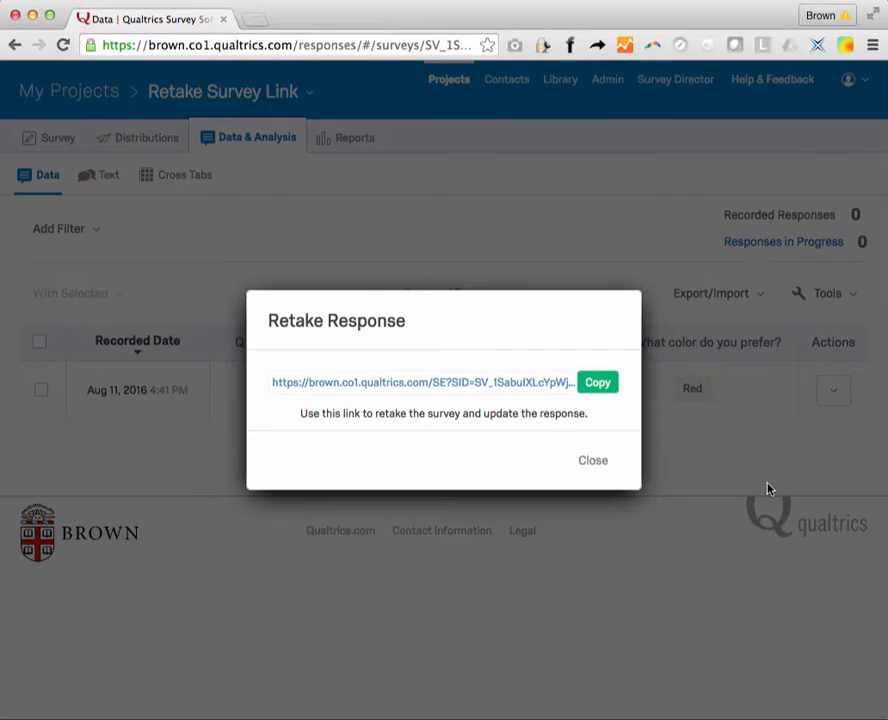
left_click(596, 382)
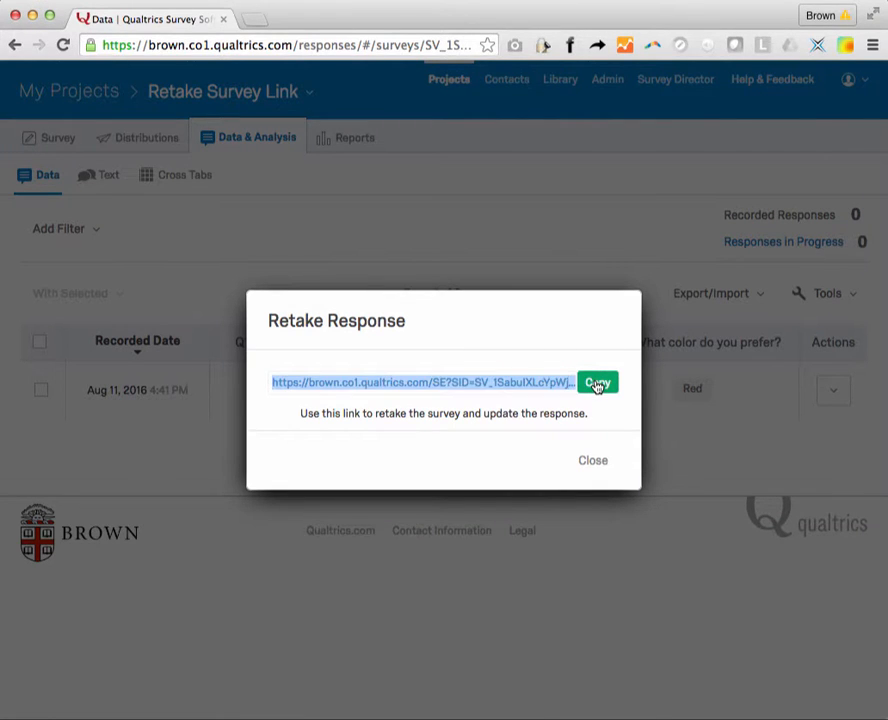
left_click(592, 460)
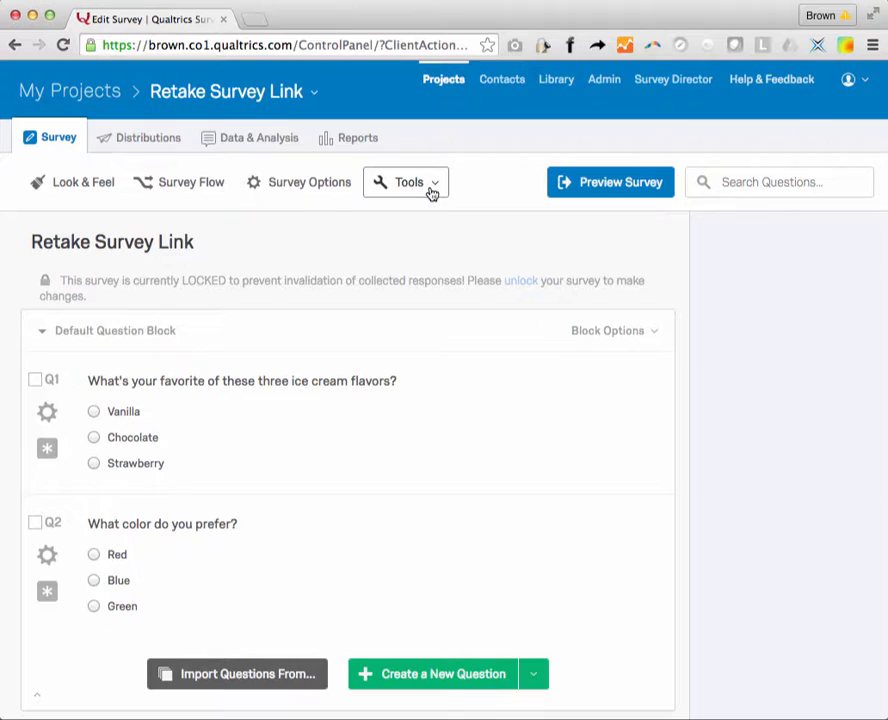
Step: Reach the Email Triggers settings from the survey's Tools menu
left_click(408, 182)
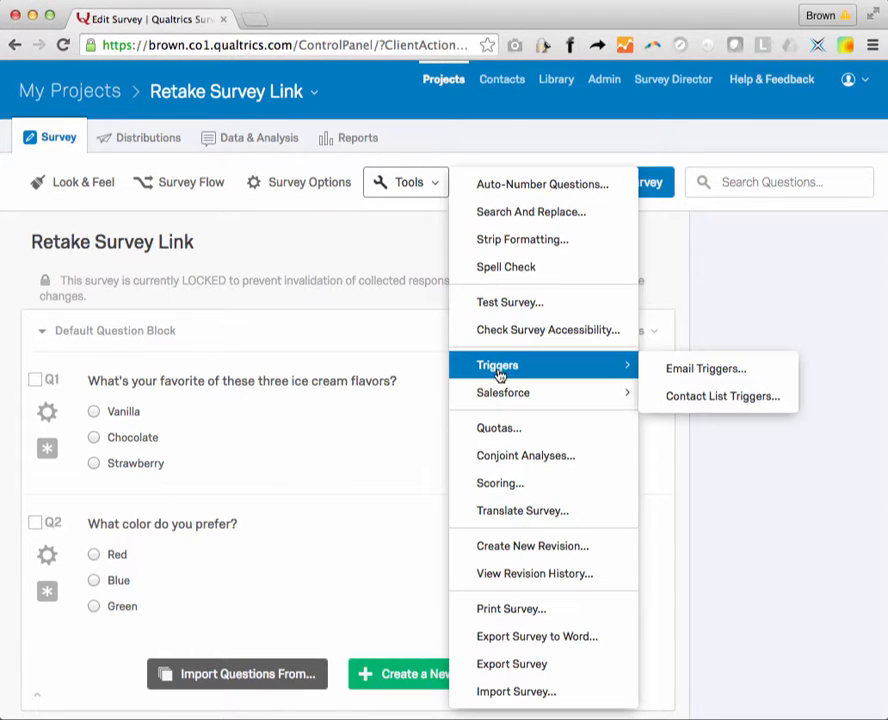
left_click(704, 368)
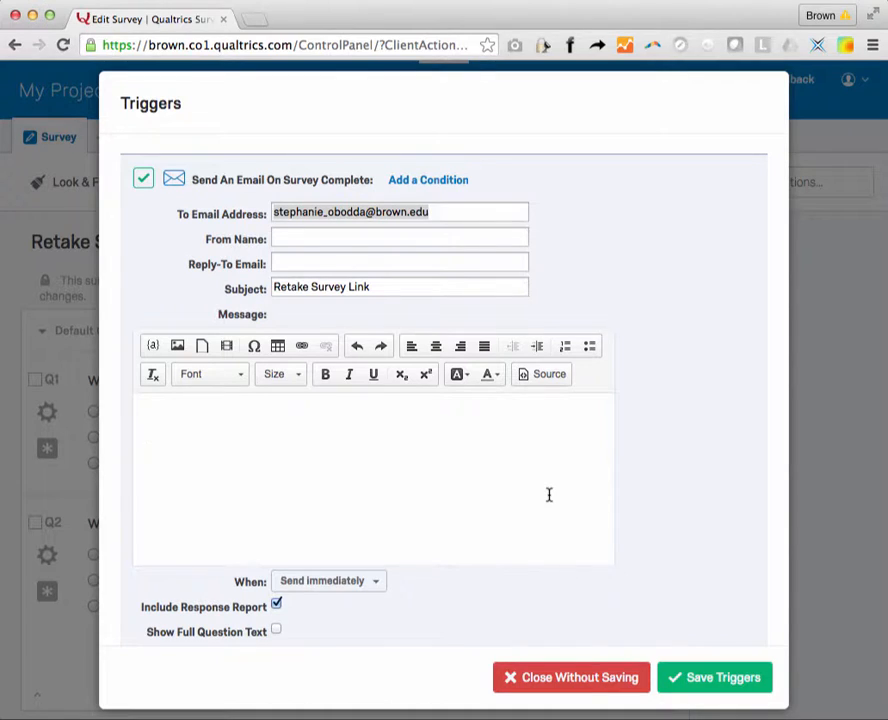
Step: Enter the retake URL with &Q_R= response ID and &Q_R_DEL=1 in the trigger message, leaving room above it
type("https://brown.co1.qualtrics.com/SE?SID=SV_1SabuIXLcYpWj1H&Q_R=R_31dffFS93Cn0NwG&Q_R_DEL=1")
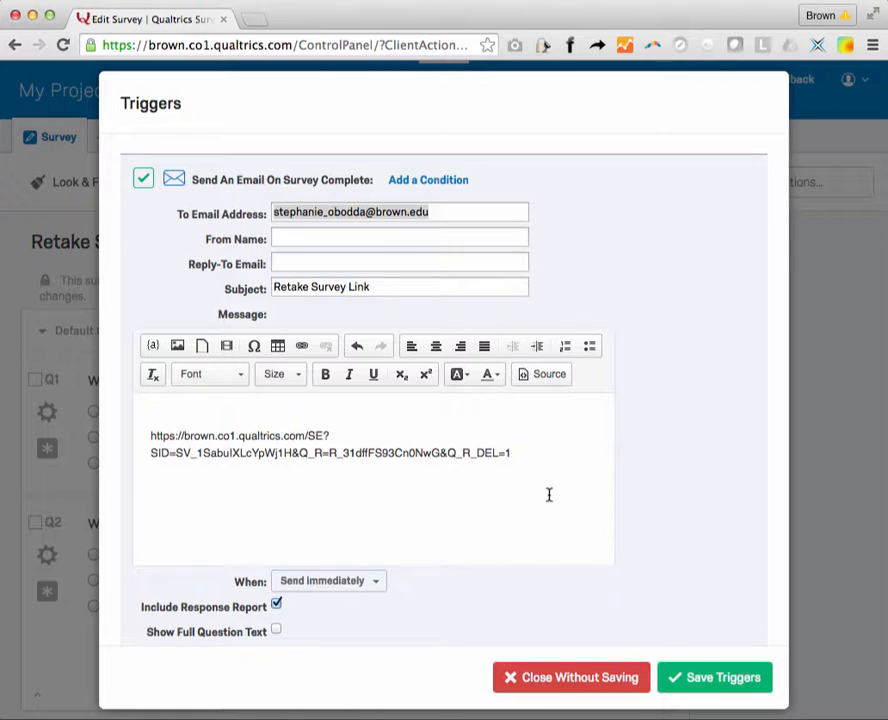
mouse_move(412, 444)
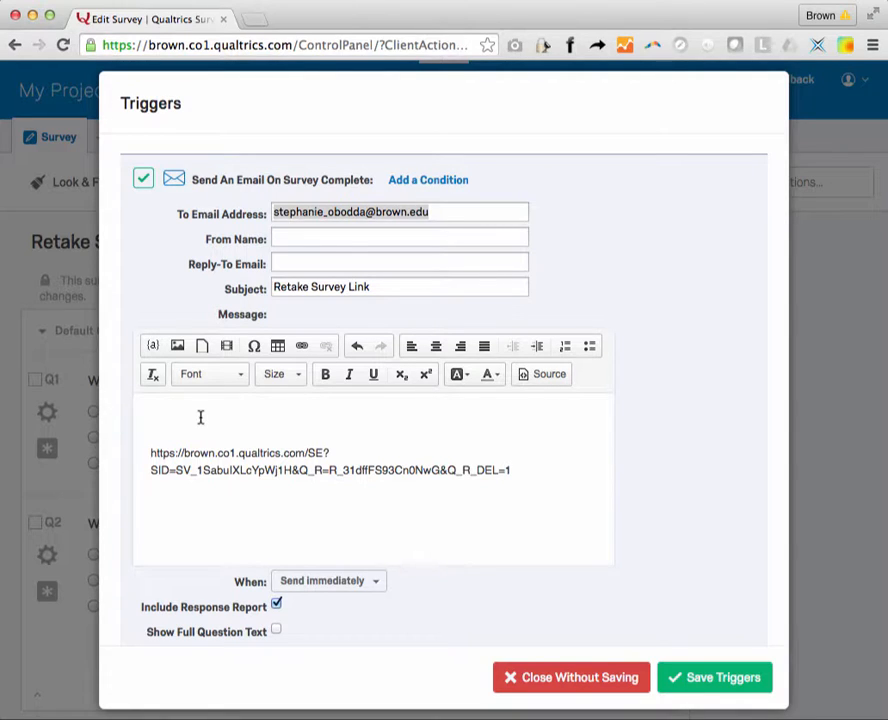
left_click(400, 212)
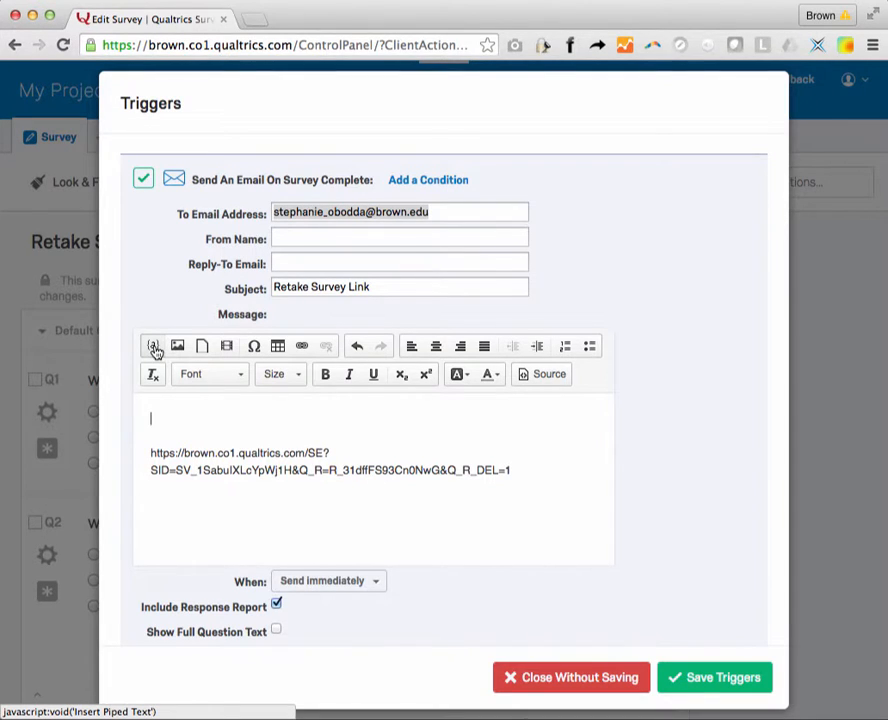
Step: Set the trigger recipient to the piped address ${m://Email1} and position the cursor at the top of the message
left_click(154, 346)
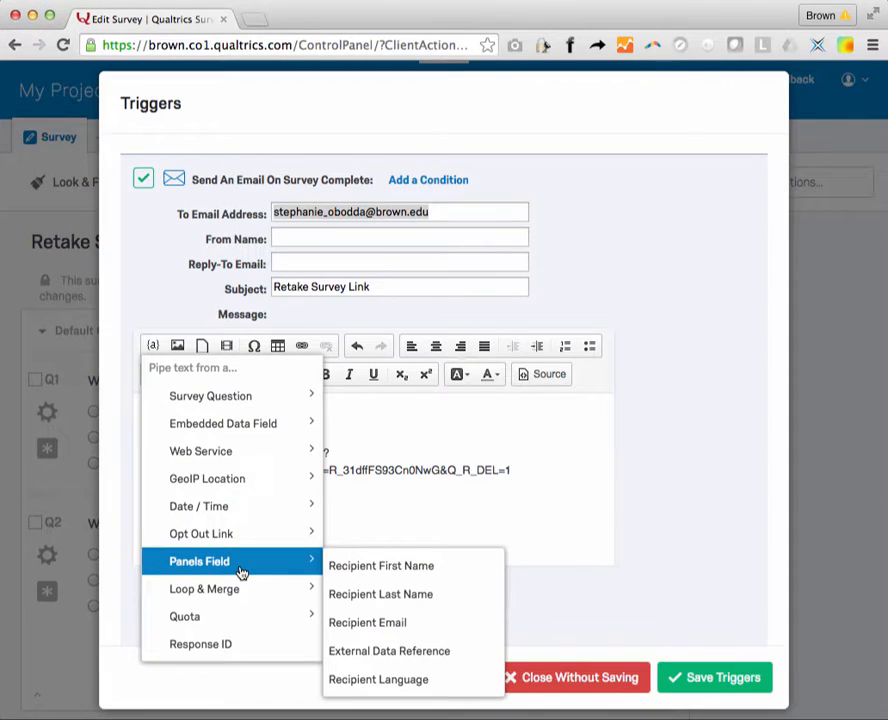
mouse_move(272, 588)
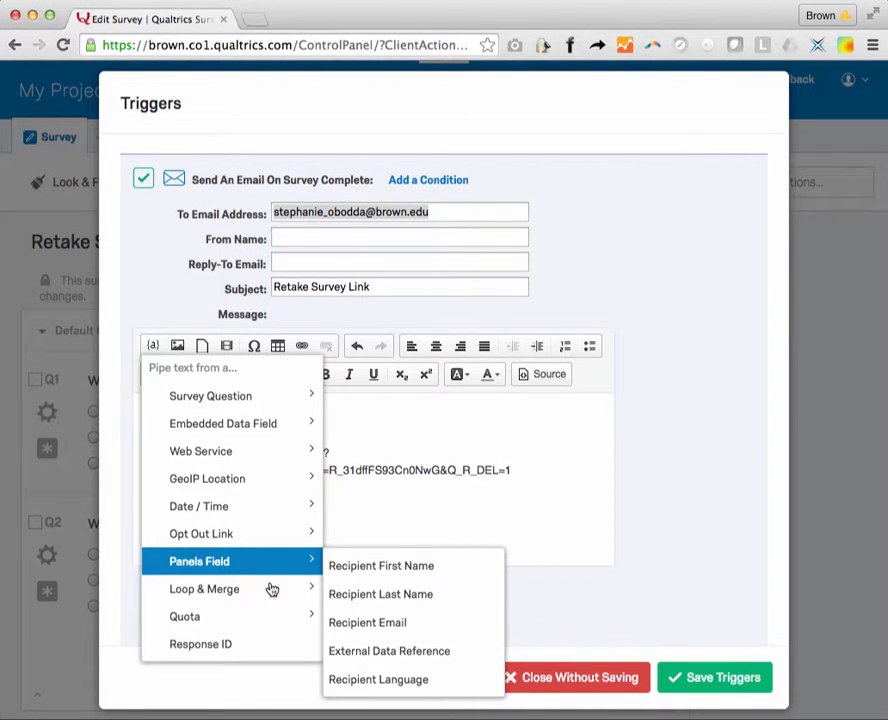
left_click(368, 622)
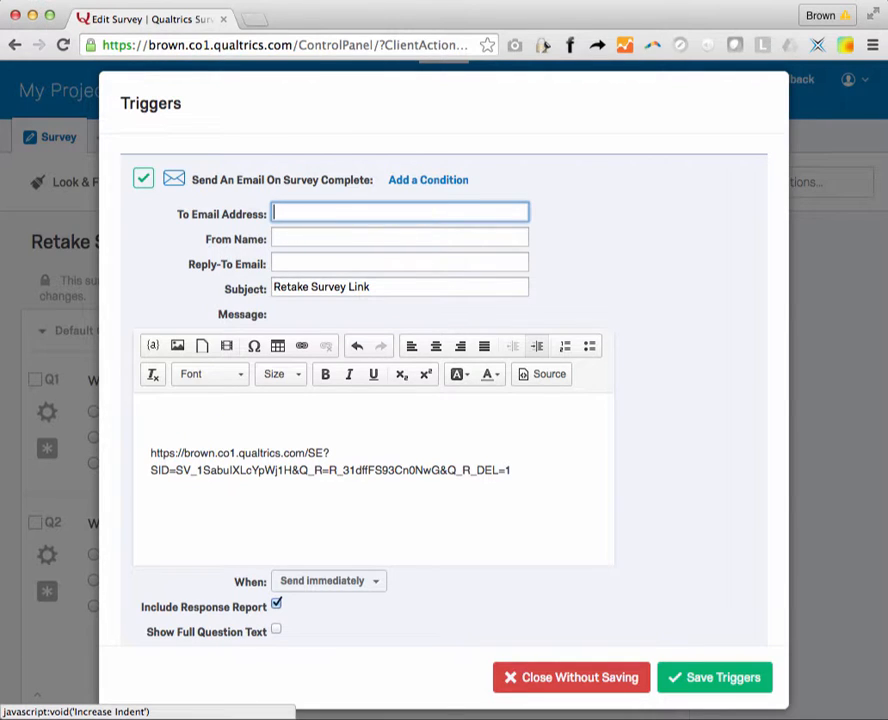
type("${m://Email1}")
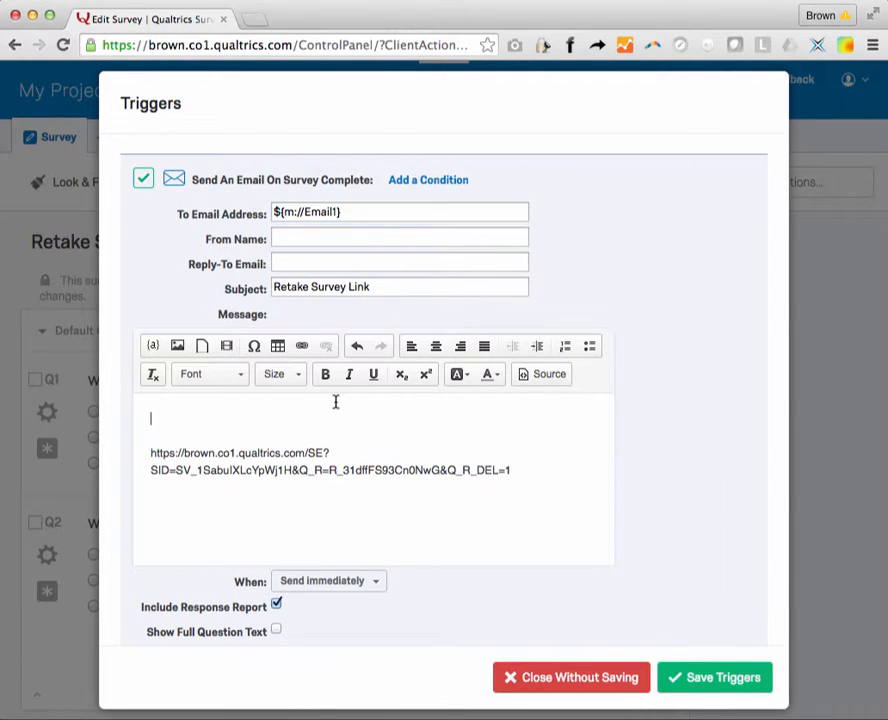
mouse_move(232, 396)
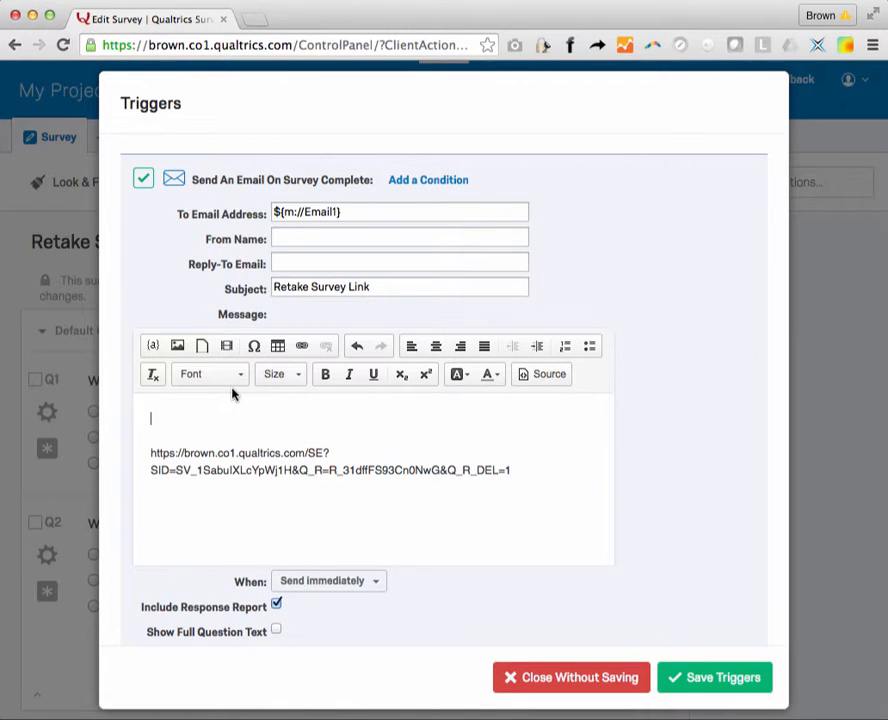
left_click(152, 344)
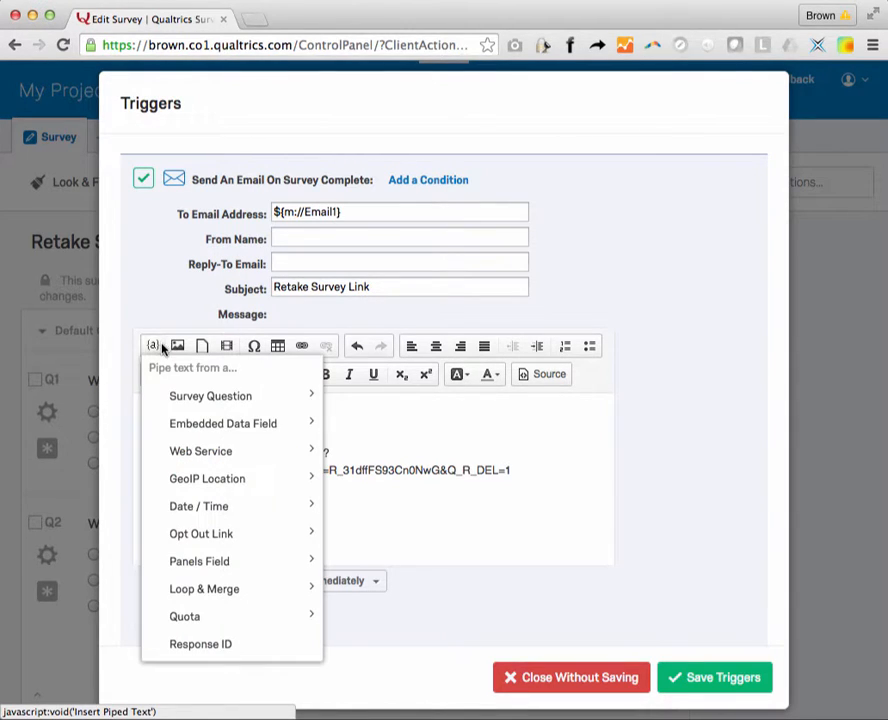
left_click(210, 396)
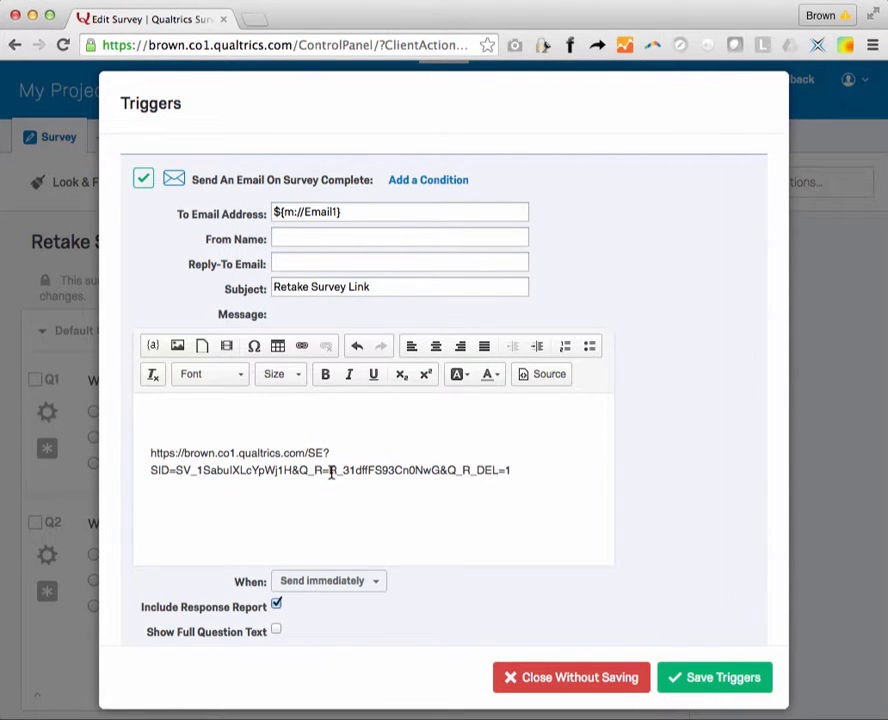
Step: Add 'You can retake your survey at the following address:' and pipe the Response ID into the link's Q_R value
type("You can r")
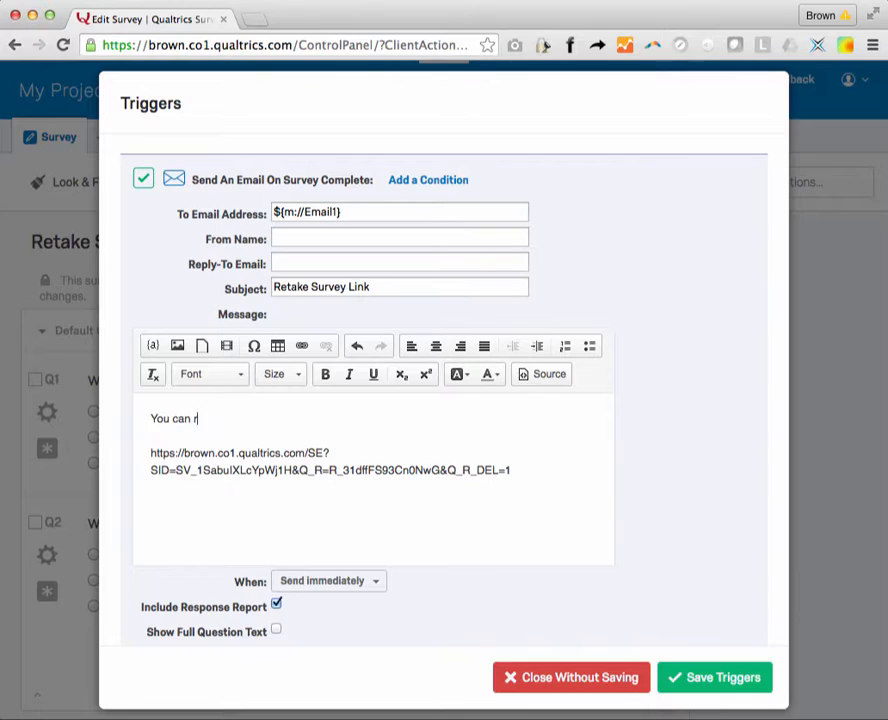
type("etake your")
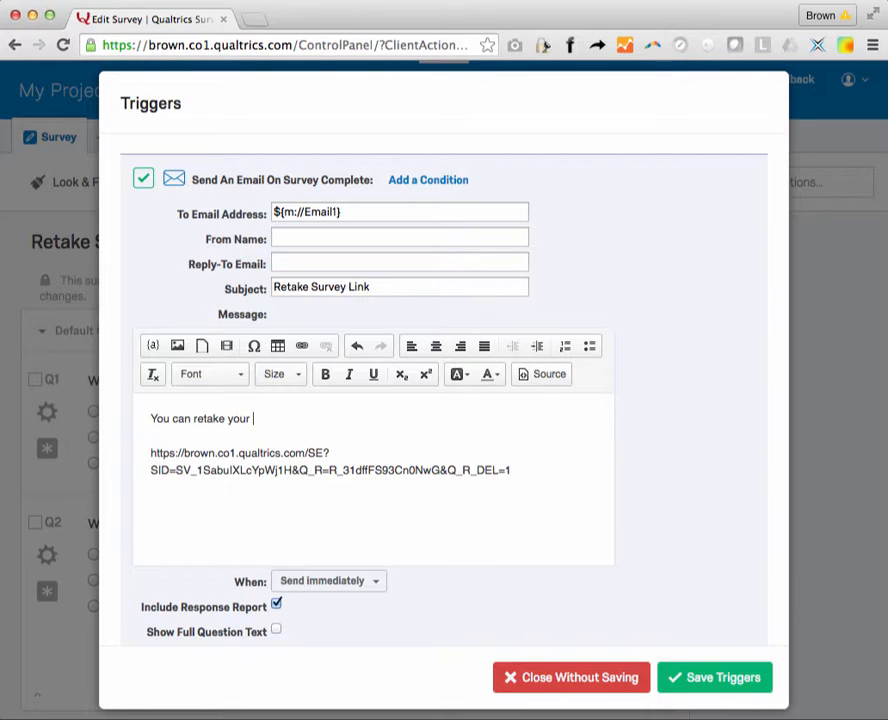
type("survey")
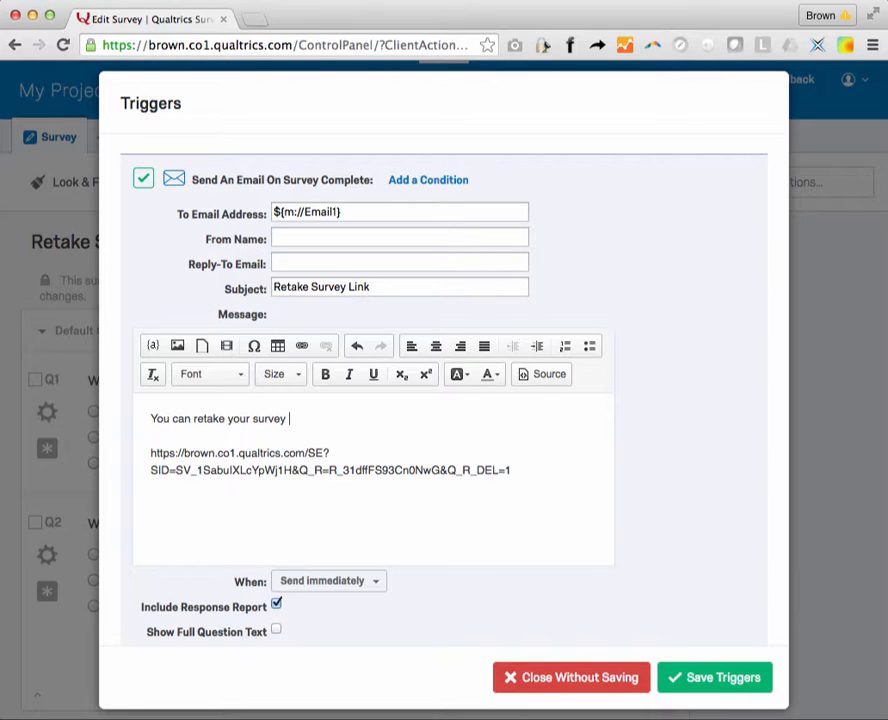
type("at the foll")
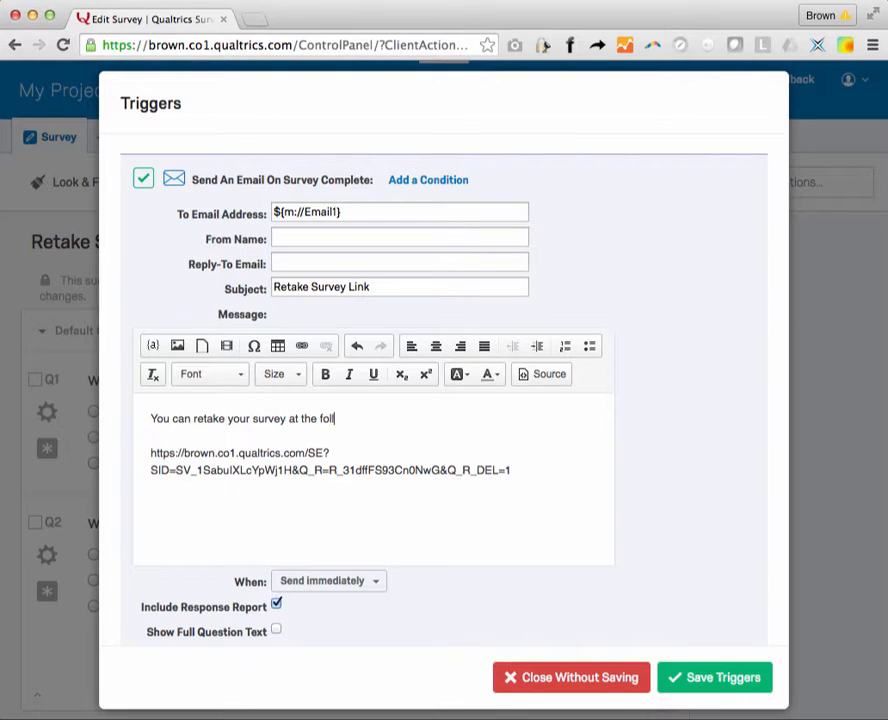
type("owing address:")
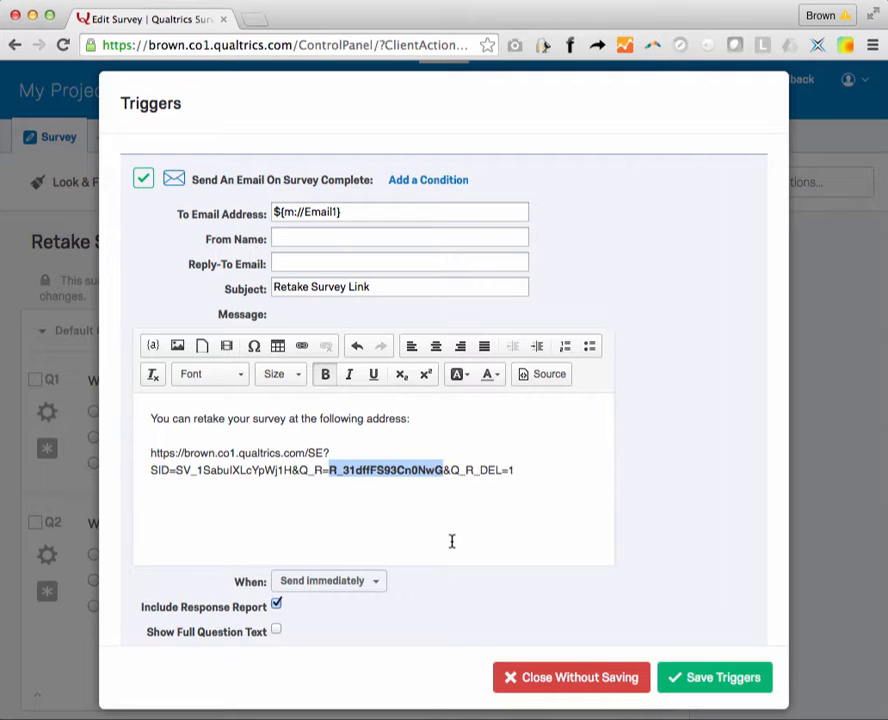
mouse_move(152, 344)
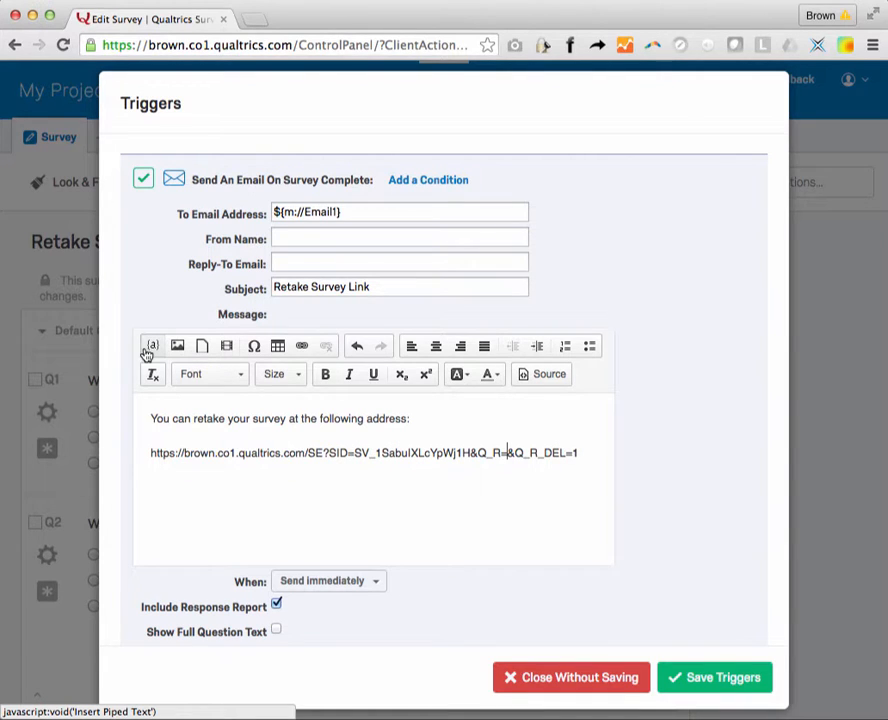
left_click(152, 344)
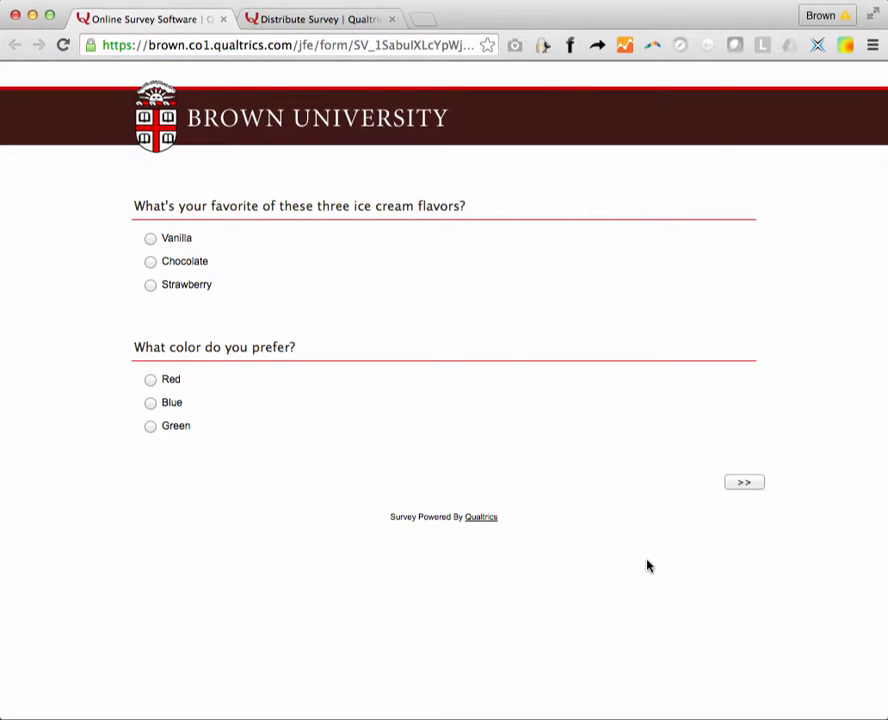
mouse_move(280, 230)
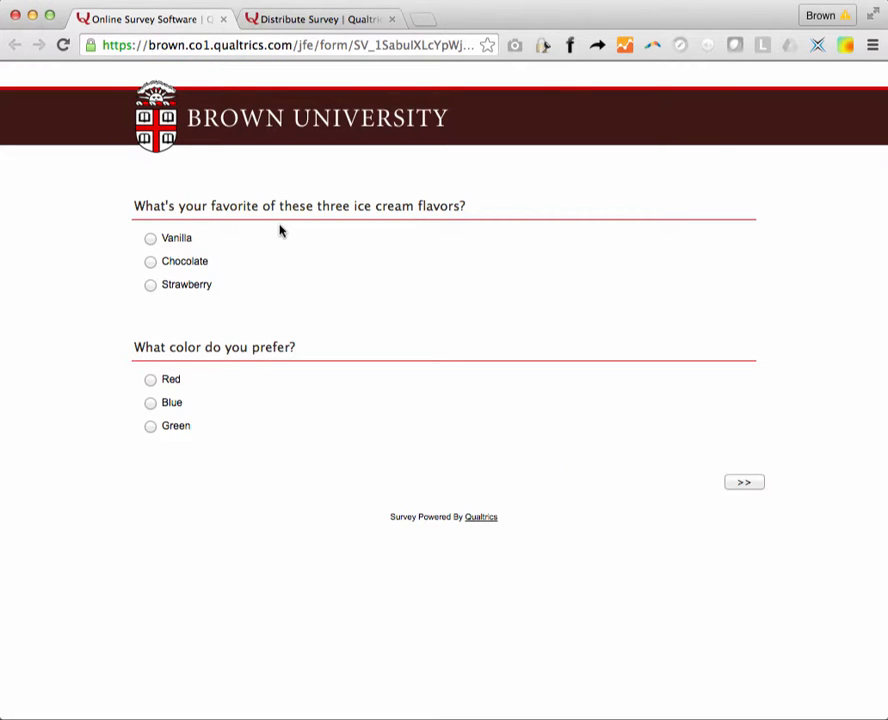
mouse_move(196, 240)
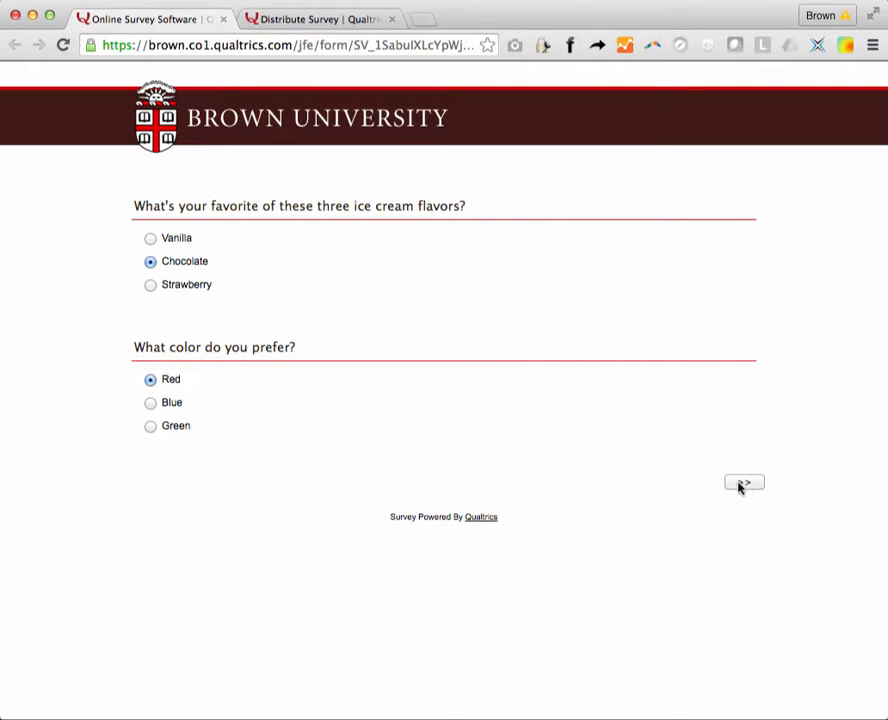
Step: Submit the live survey answered with Chocolate and Red
left_click(744, 482)
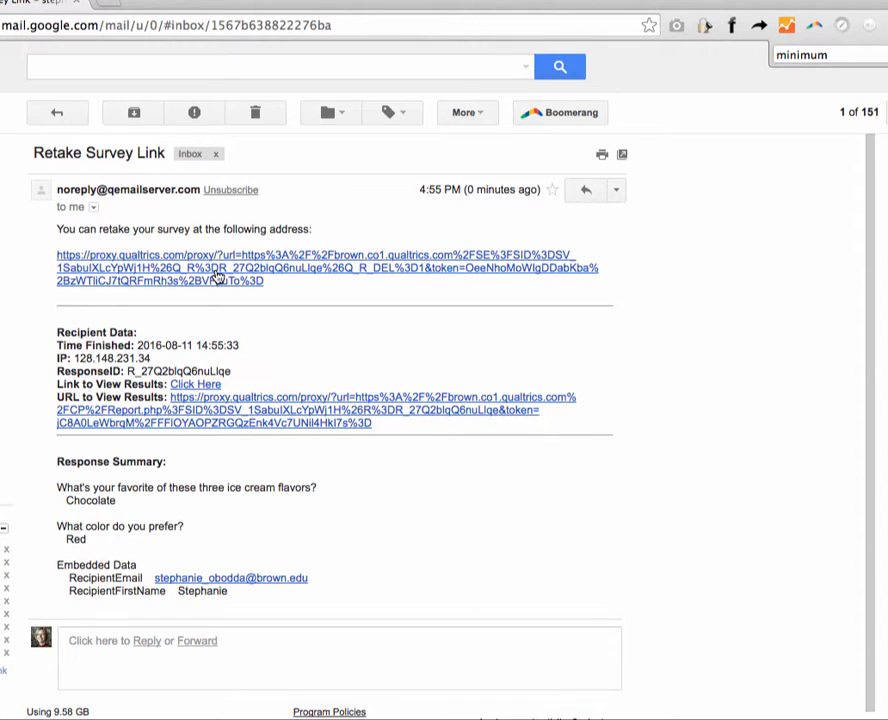
Step: Follow the retake survey URL in the triggered Gmail message to reopen the prefilled survey
left_click(200, 268)
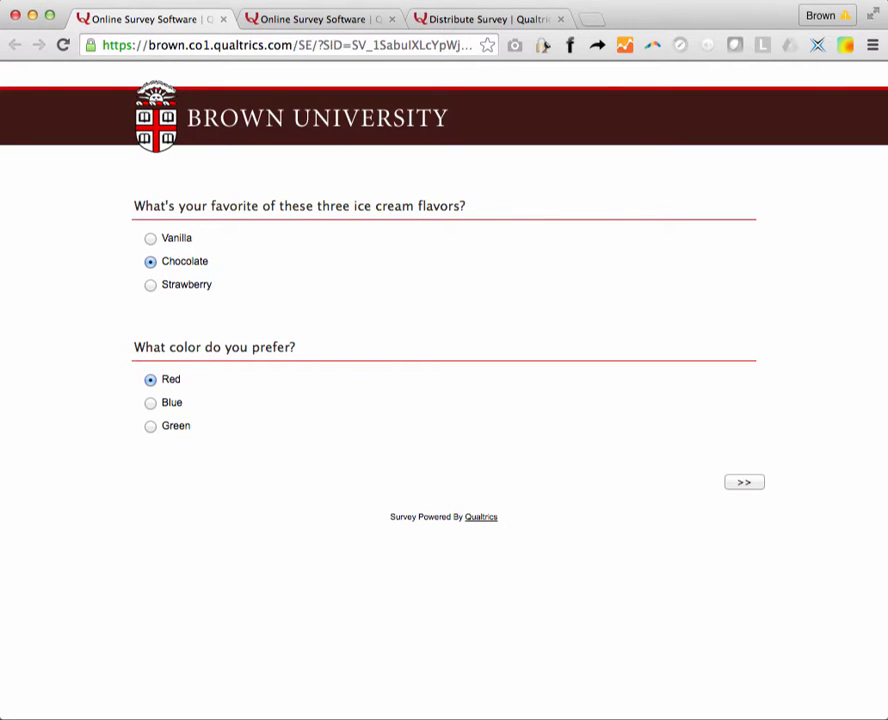
mouse_move(732, 356)
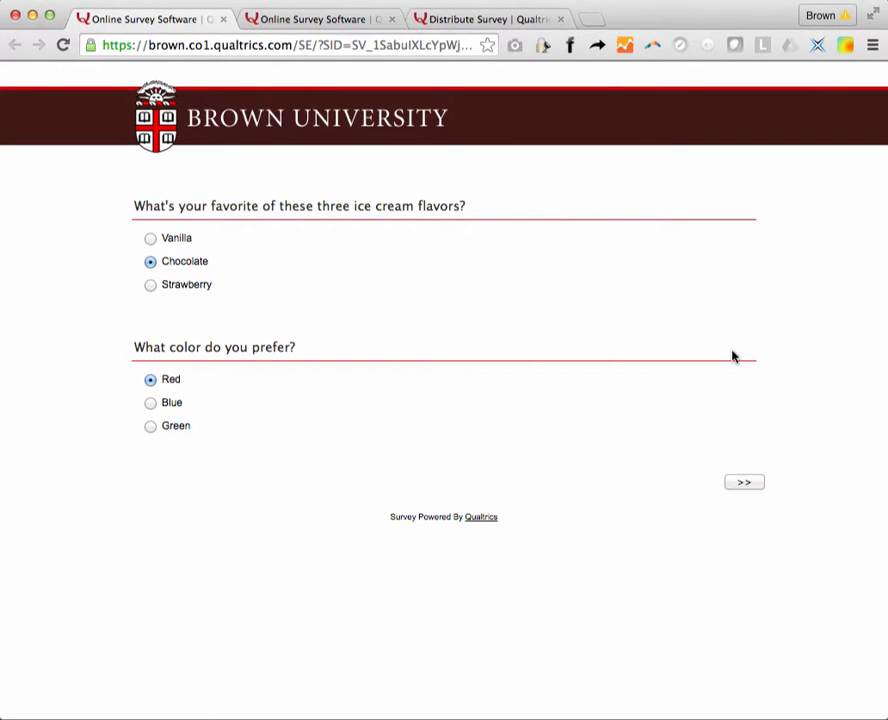
Step: Change the colour answer to Green, submit the retake, and return to the survey's Emails distributions
left_click(150, 424)
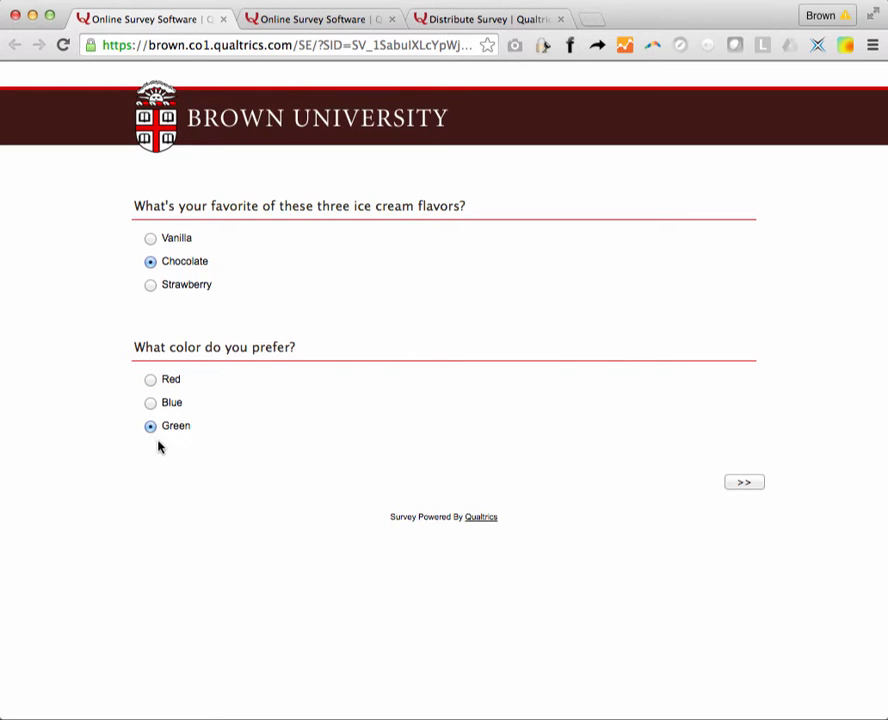
left_click(744, 480)
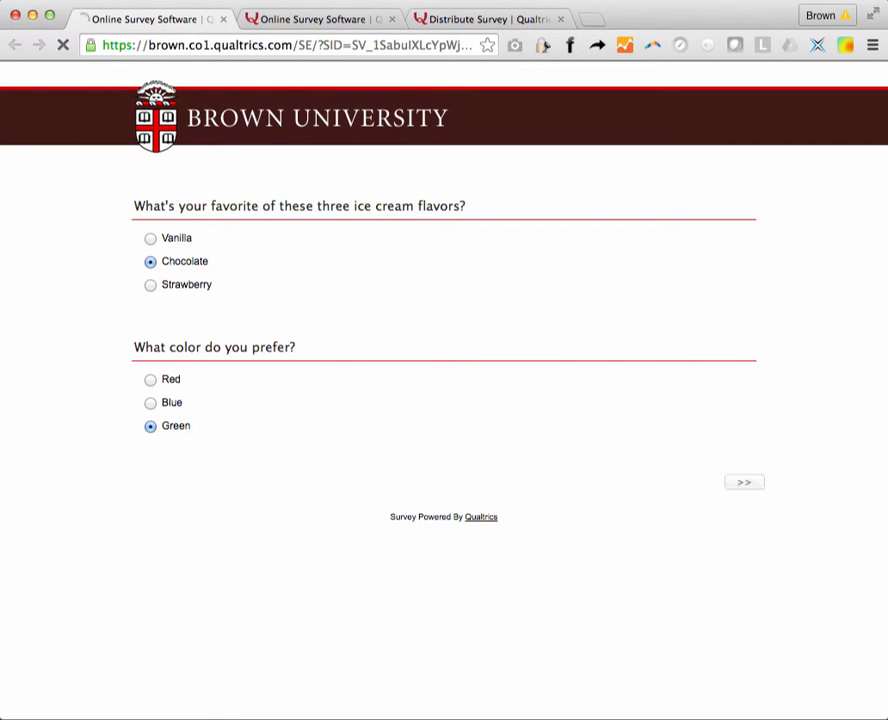
left_click(490, 18)
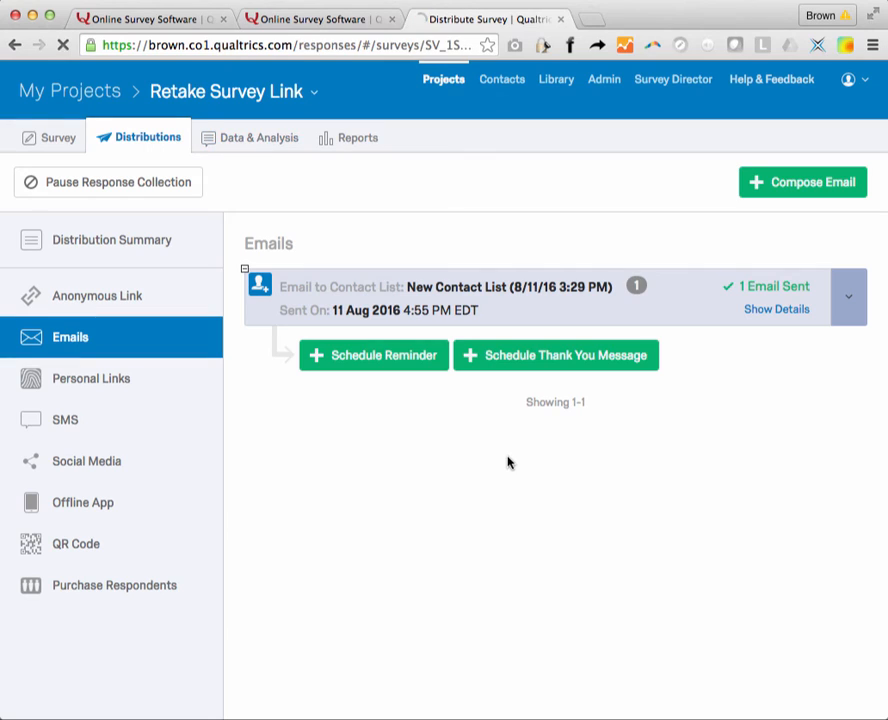
Step: View Data & Analysis recorded responses showing the retaken Chocolate/Green answers
left_click(260, 136)
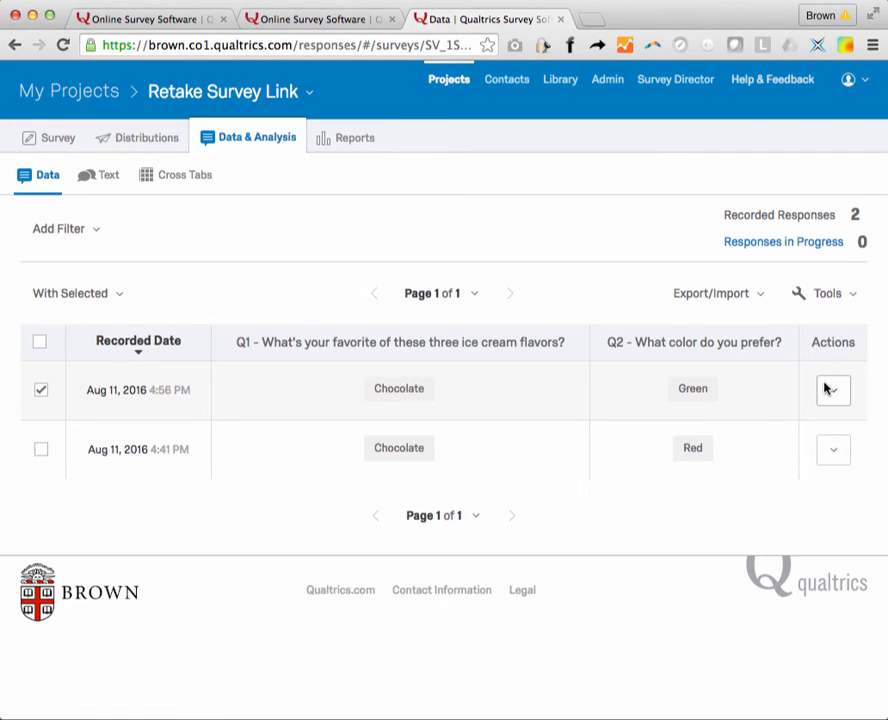
mouse_move(352, 412)
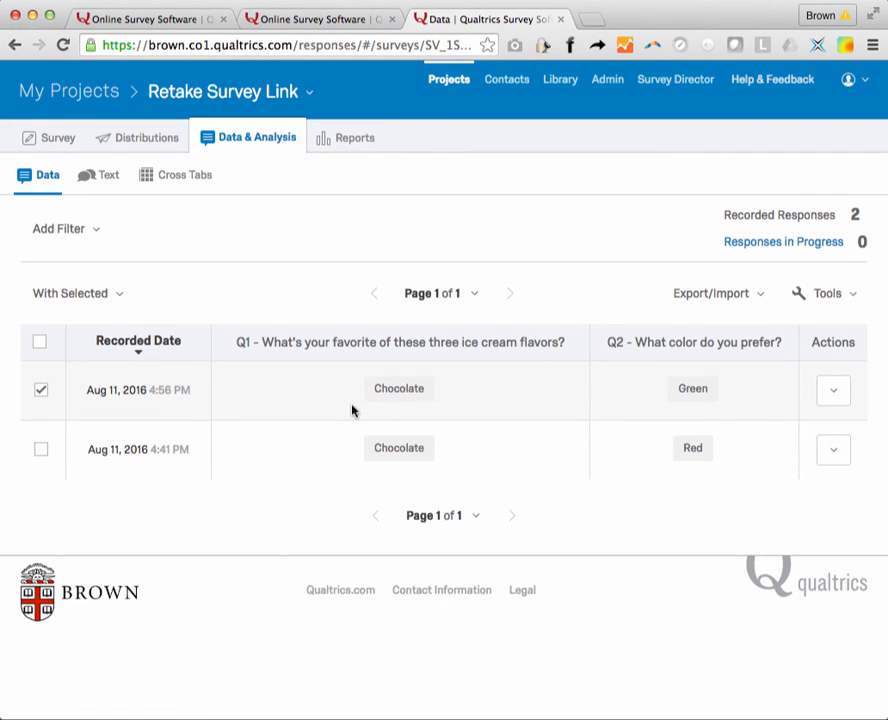
mouse_move(686, 392)
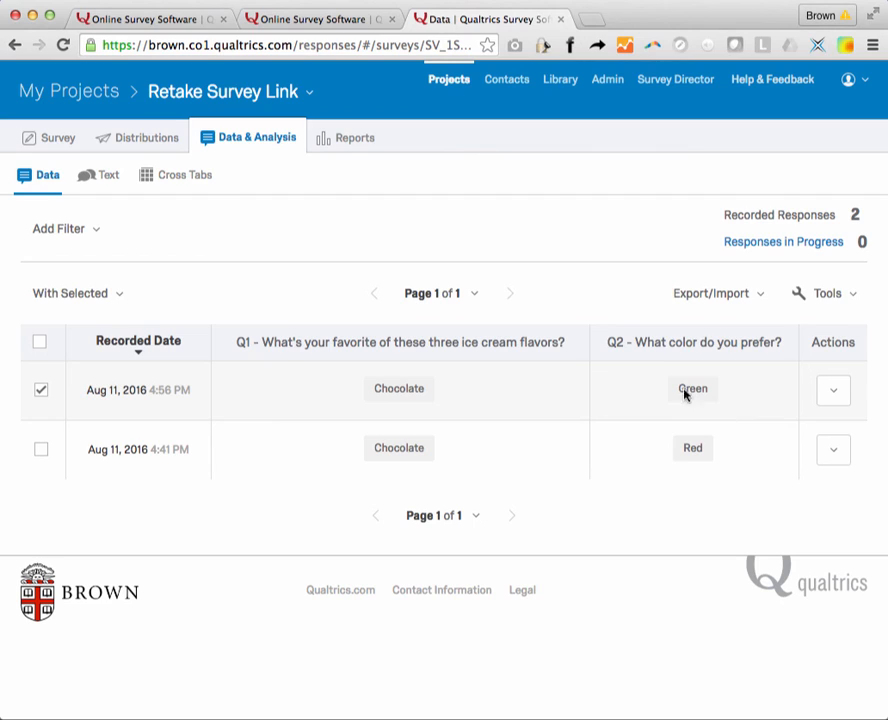
mouse_move(382, 380)
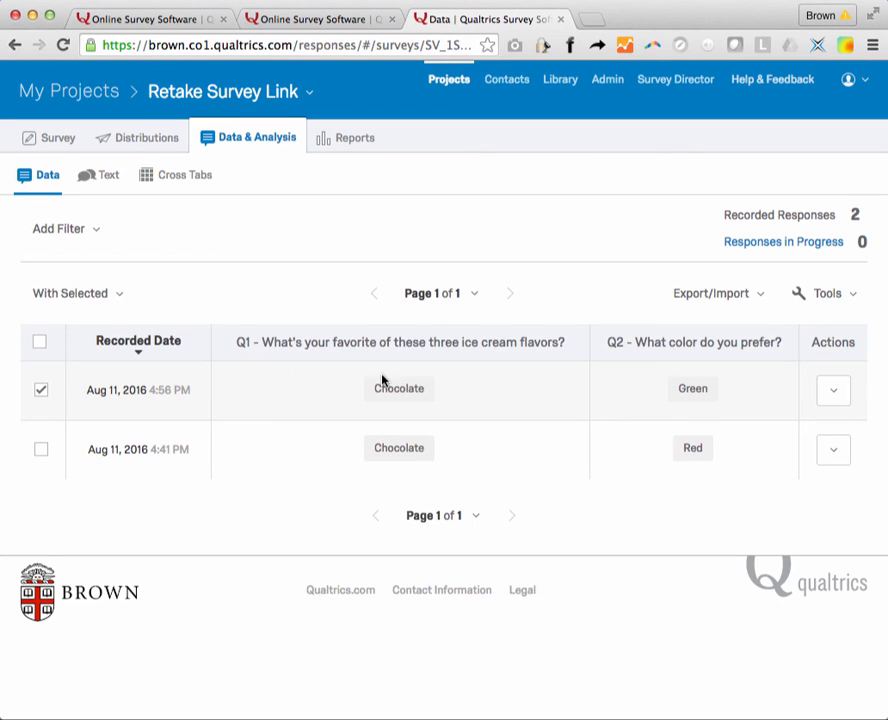